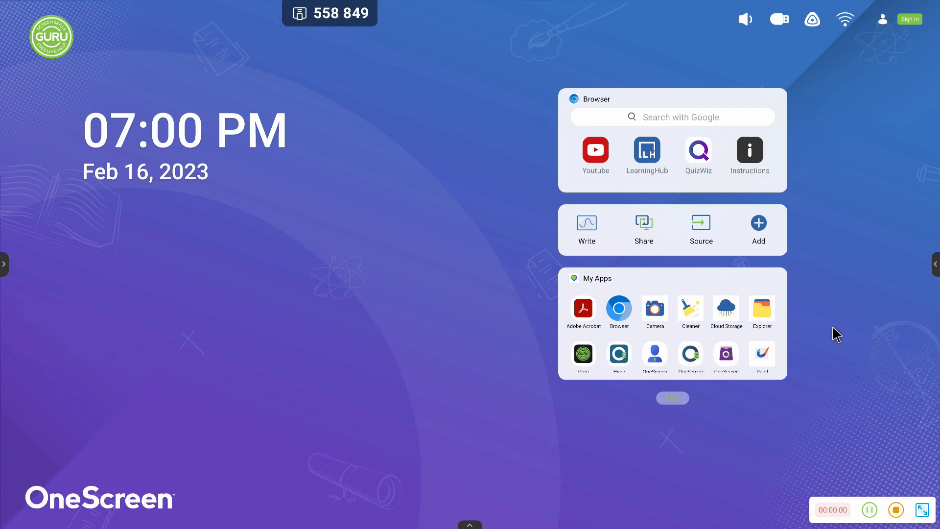
{"action": "mouse_move", "coordinate": [529, 485]}
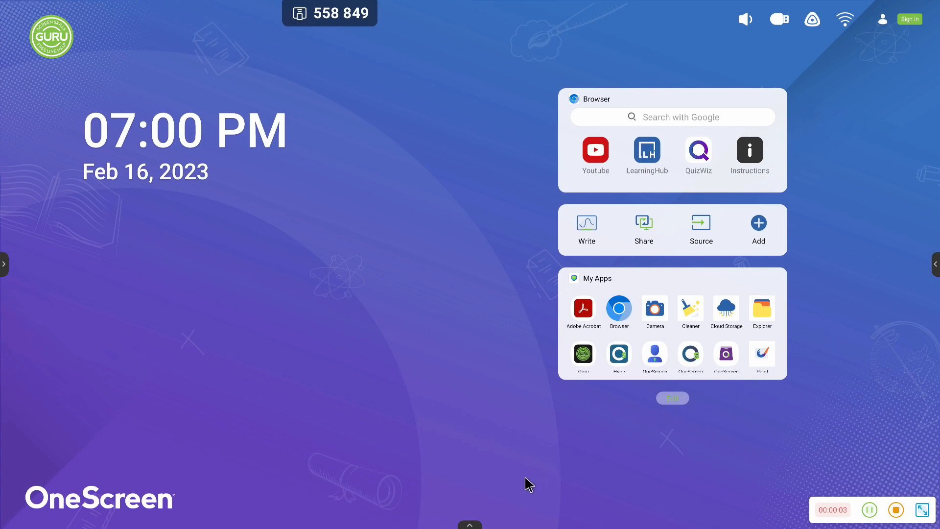
Reveal the bottom toolbar and bring up the More tools panel
{"action": "left_click", "coordinate": [470, 525]}
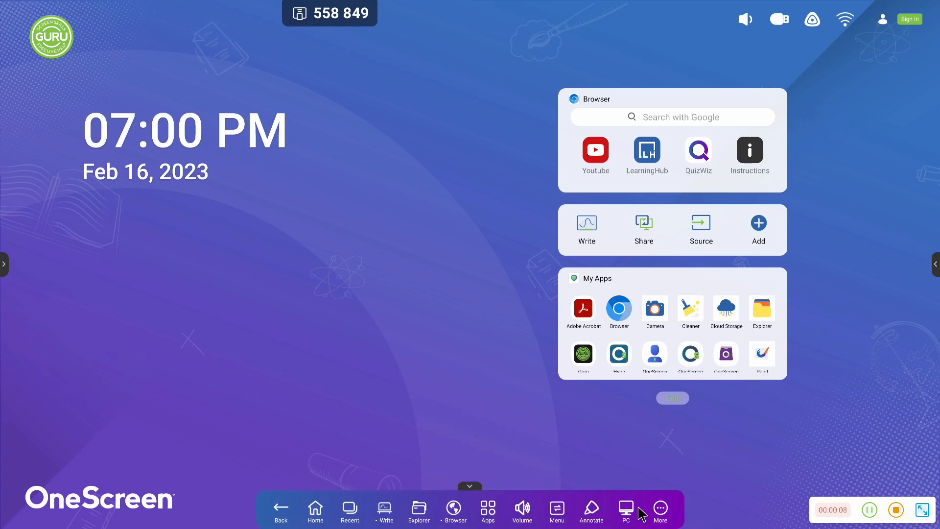
{"action": "left_click", "coordinate": [660, 509]}
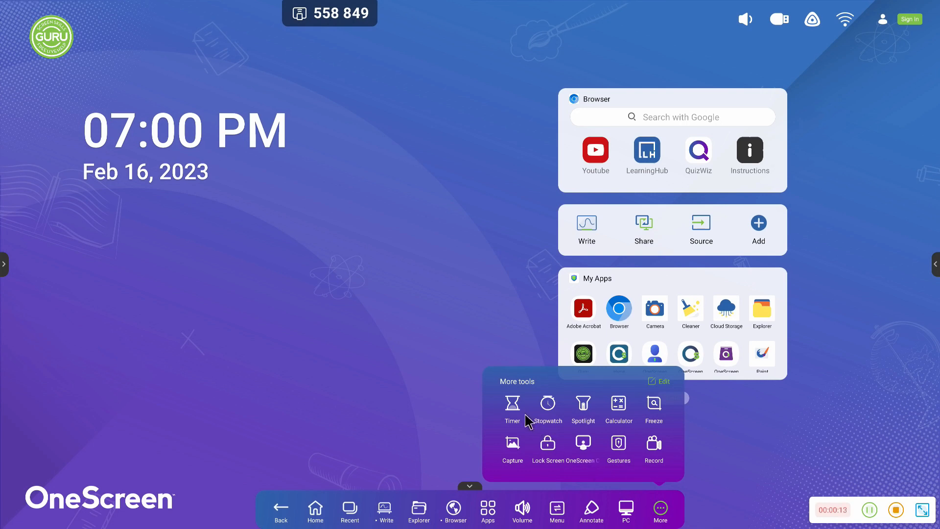
Start a 00:00:03 countdown in the Timer and let it run to Time Over
{"action": "left_click", "coordinate": [512, 403]}
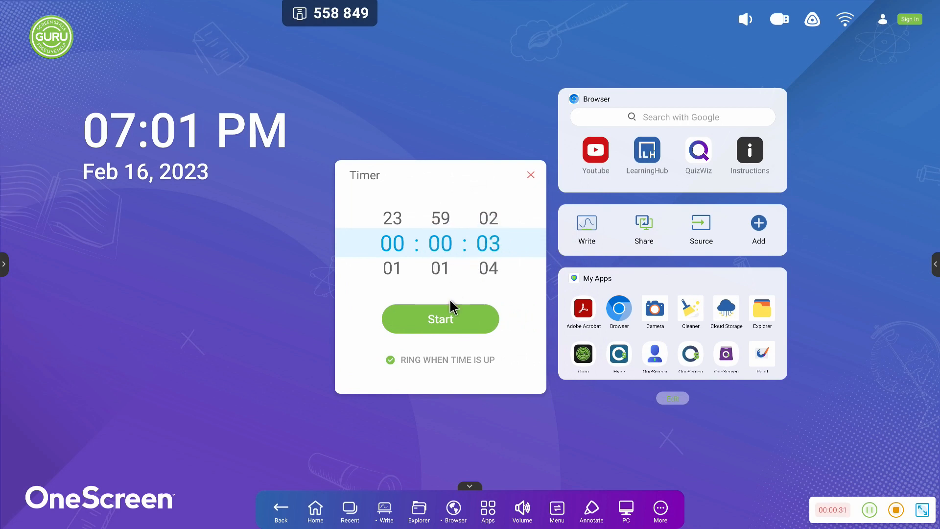
{"action": "left_click", "coordinate": [390, 359]}
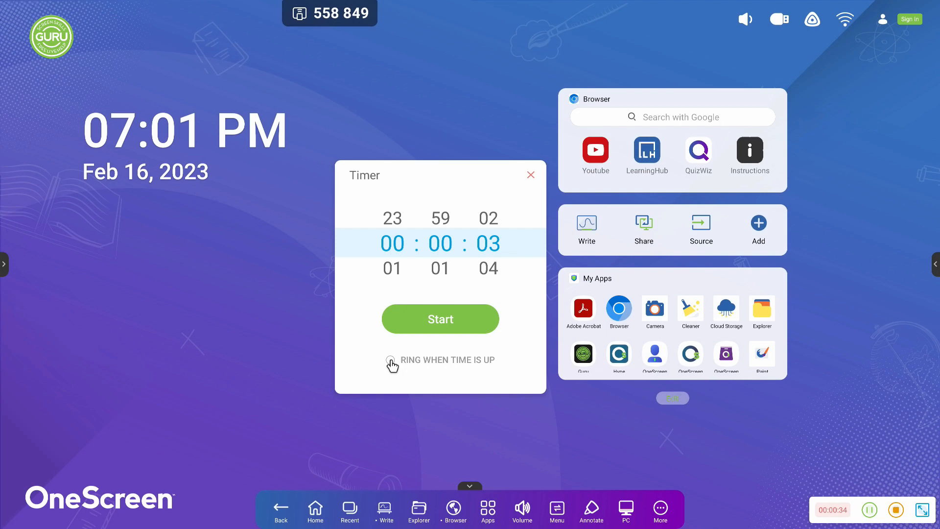
{"action": "left_click", "coordinate": [440, 319]}
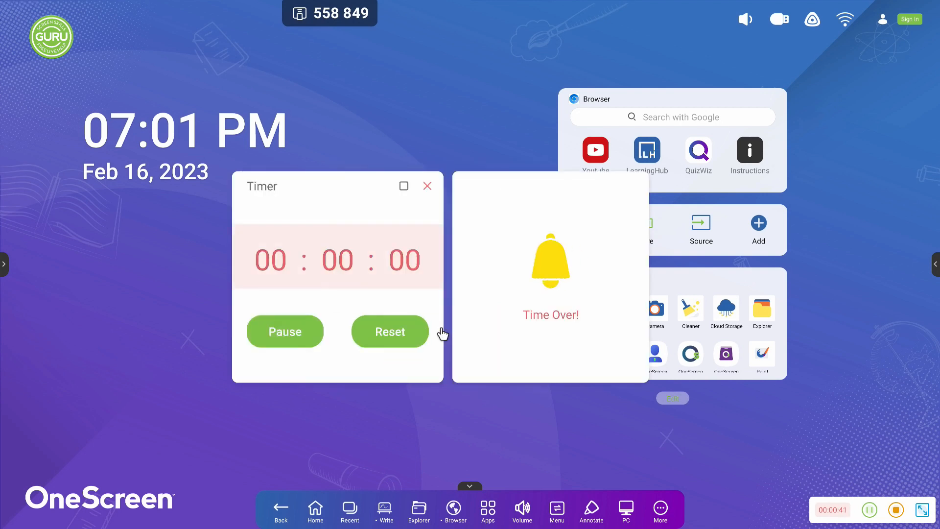
Pause the timer, resume it, then reset it back to 00:00:03
{"action": "left_click", "coordinate": [284, 331]}
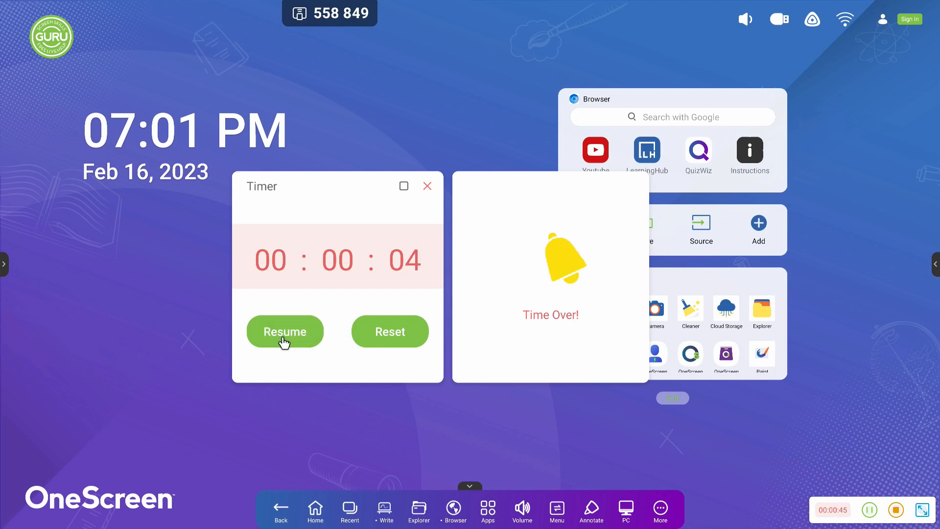
{"action": "left_click", "coordinate": [285, 331]}
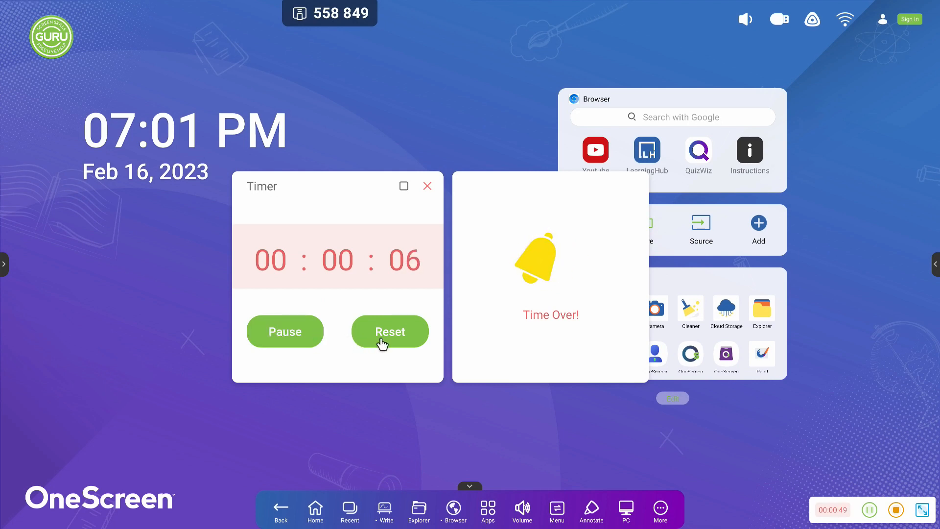
{"action": "left_click", "coordinate": [390, 332]}
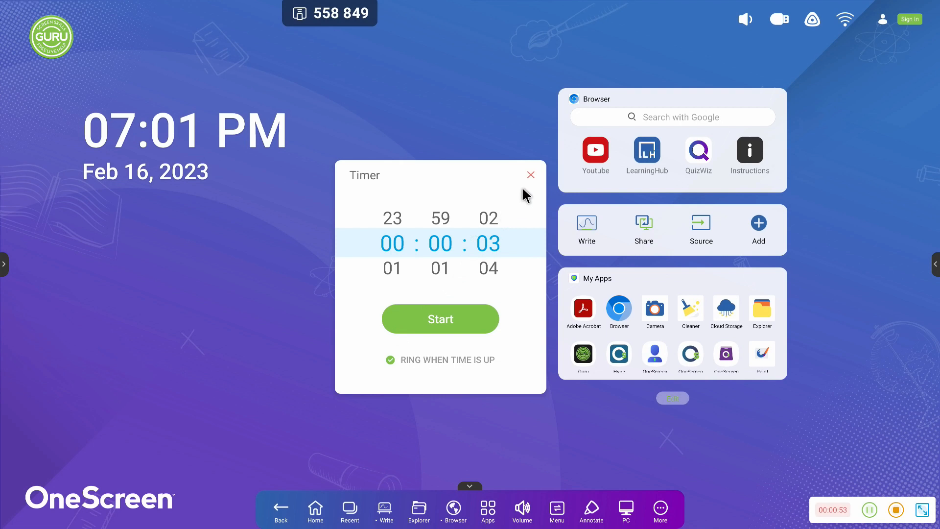
Close the Timer and bring up the Stopwatch from More tools
{"action": "left_click", "coordinate": [530, 175]}
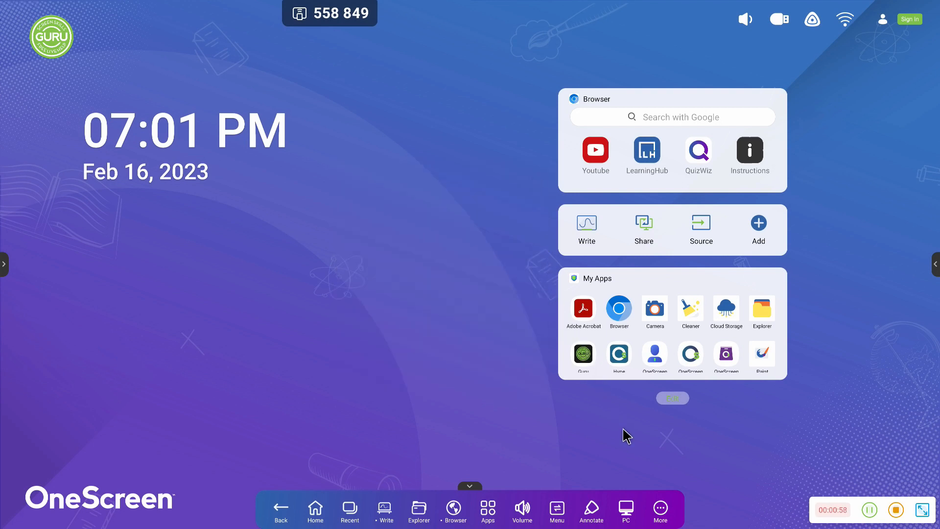
{"action": "left_click", "coordinate": [660, 509]}
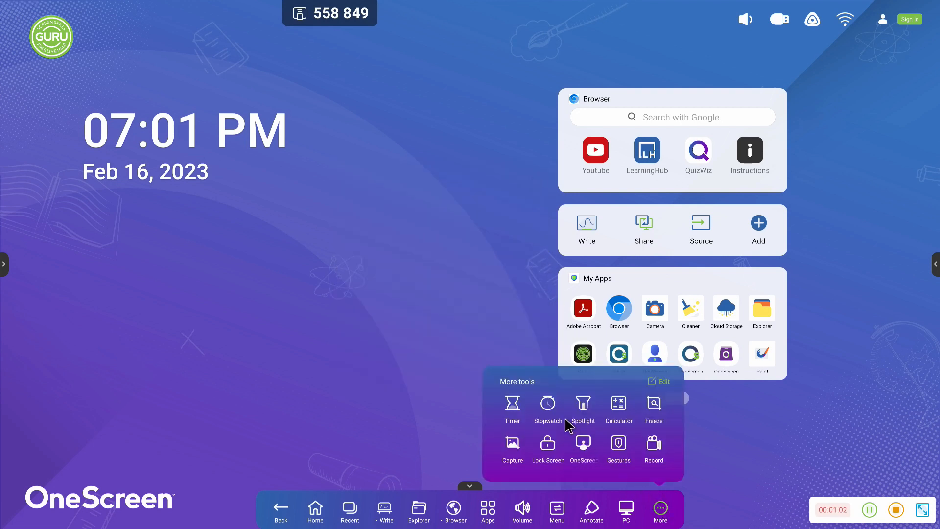
{"action": "left_click", "coordinate": [548, 402]}
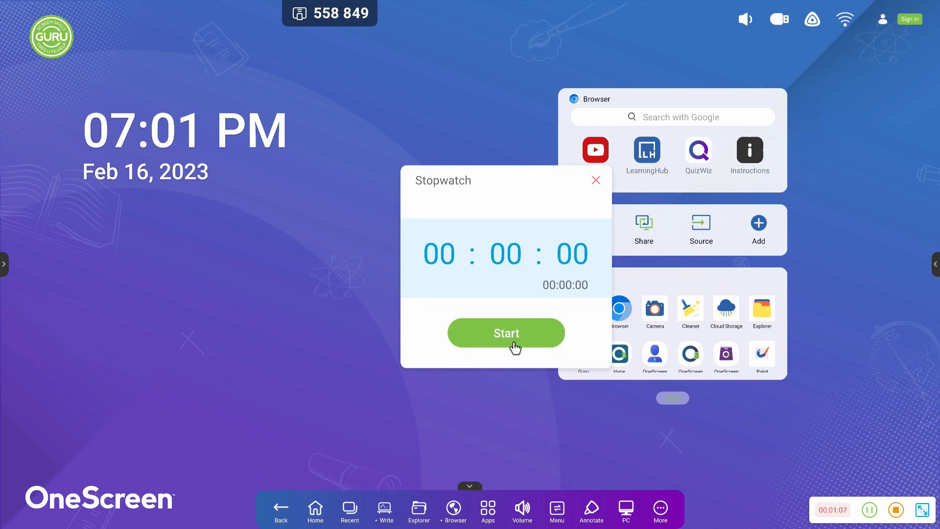
Start the stopwatch counting and record a lap time
{"action": "left_click", "coordinate": [506, 333]}
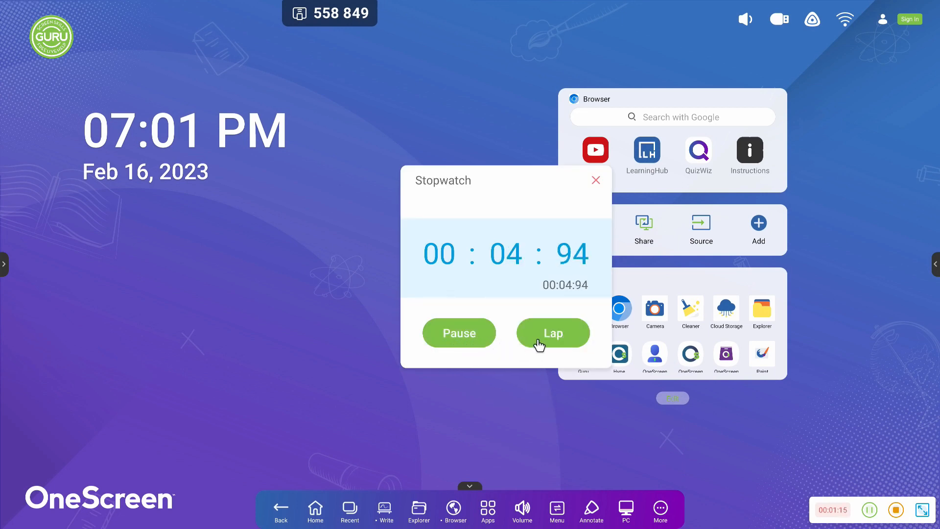
{"action": "left_click", "coordinate": [553, 333]}
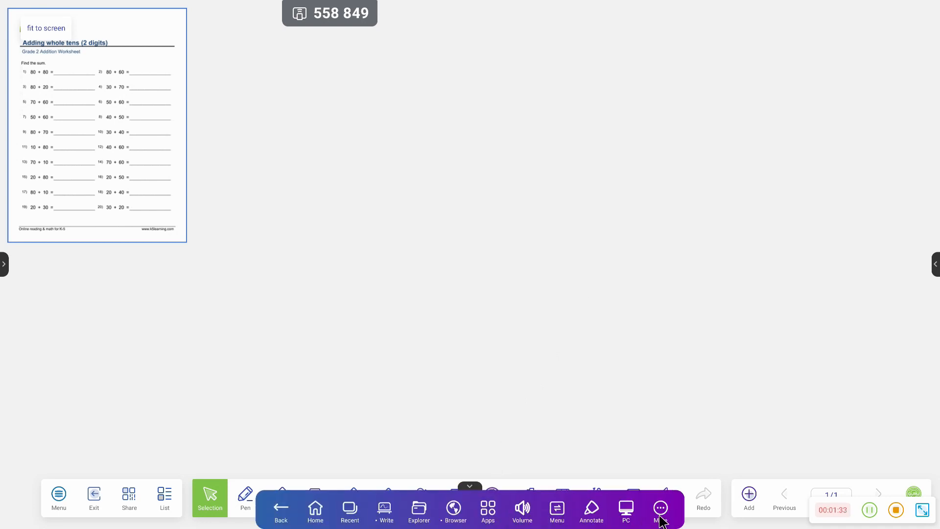
Turn on Spotlight from More tools to dim the screen around the worksheet circle
{"action": "left_click", "coordinate": [661, 508]}
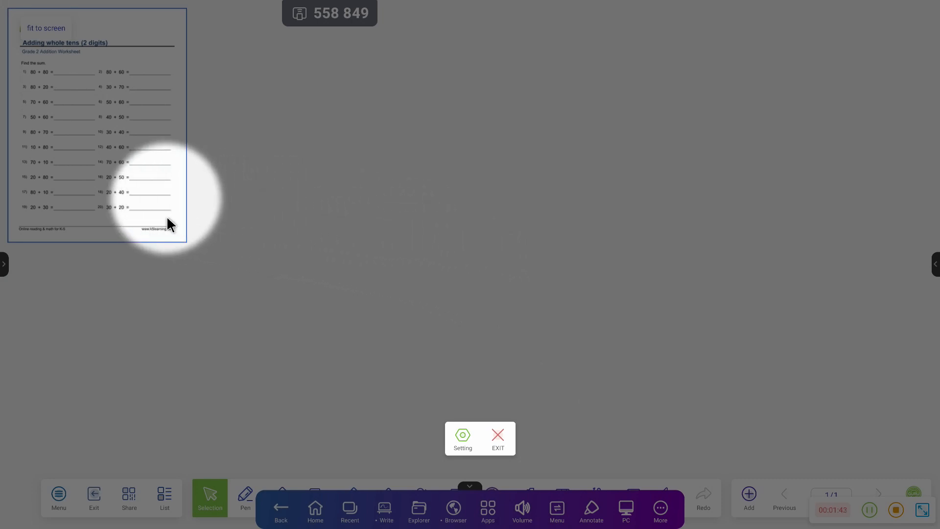
Shrink the spotlight with the Zoom slider, adjust its Clarity, then exit back to More tools
{"action": "left_click", "coordinate": [463, 439]}
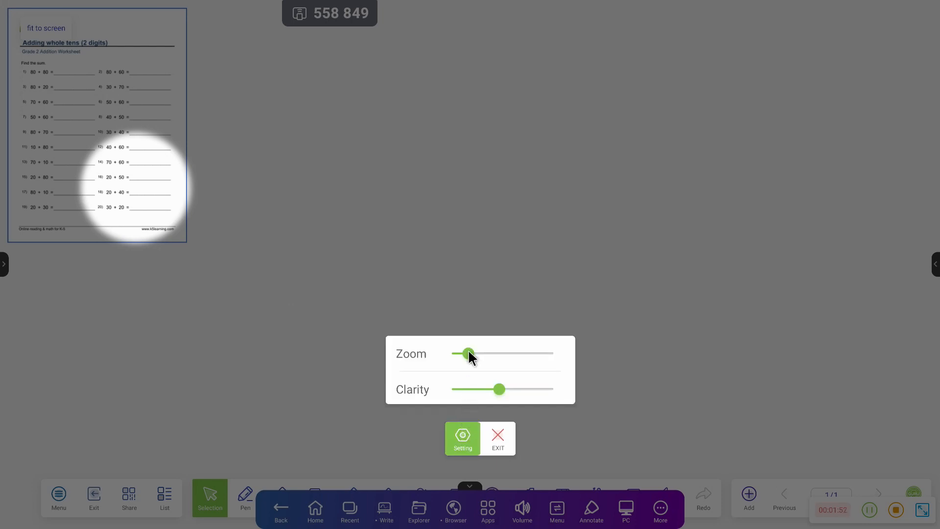
{"action": "left_click_drag", "start_coordinate": [469, 354], "coordinate": [454, 354]}
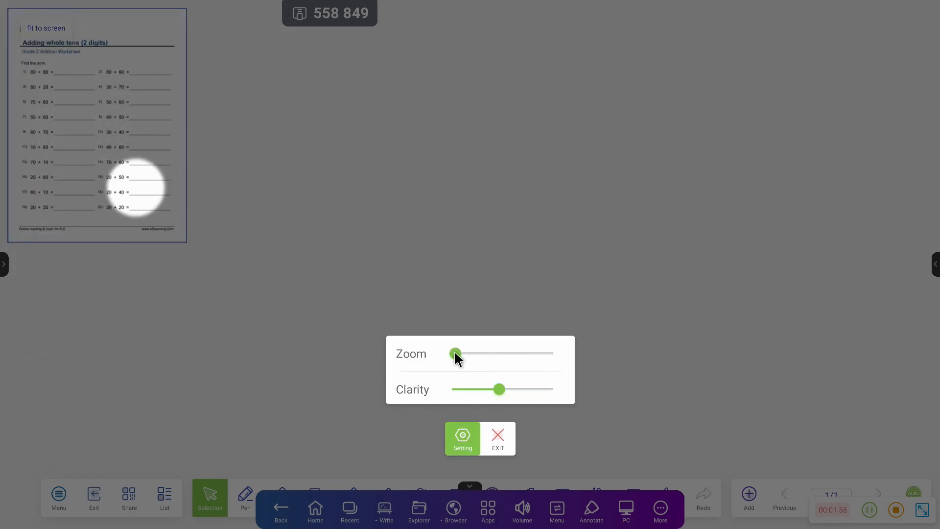
{"action": "left_click_drag", "start_coordinate": [500, 389], "coordinate": [491, 389]}
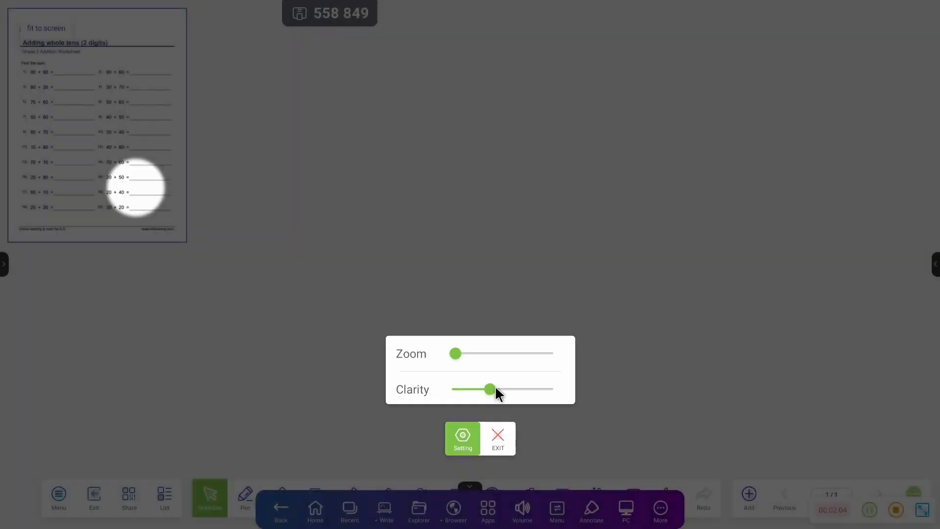
{"action": "left_click_drag", "start_coordinate": [490, 390], "coordinate": [550, 389]}
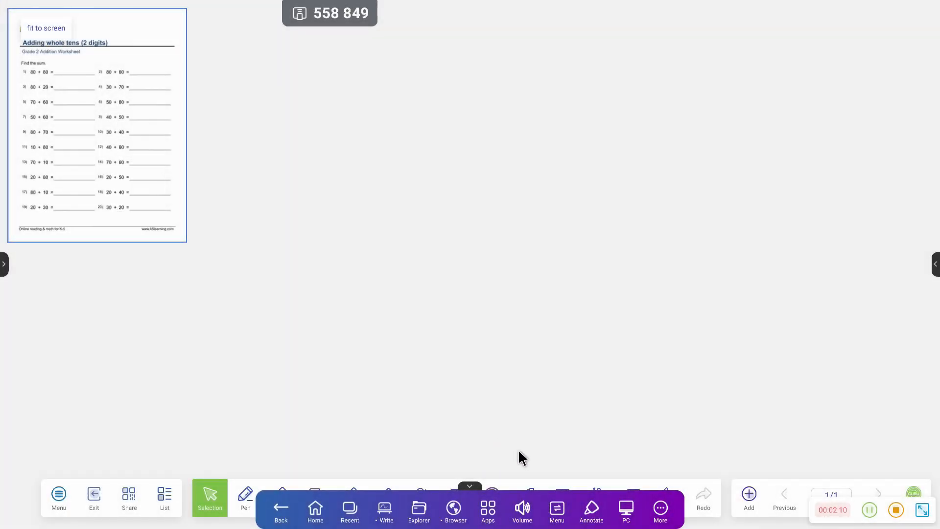
{"action": "left_click", "coordinate": [660, 508]}
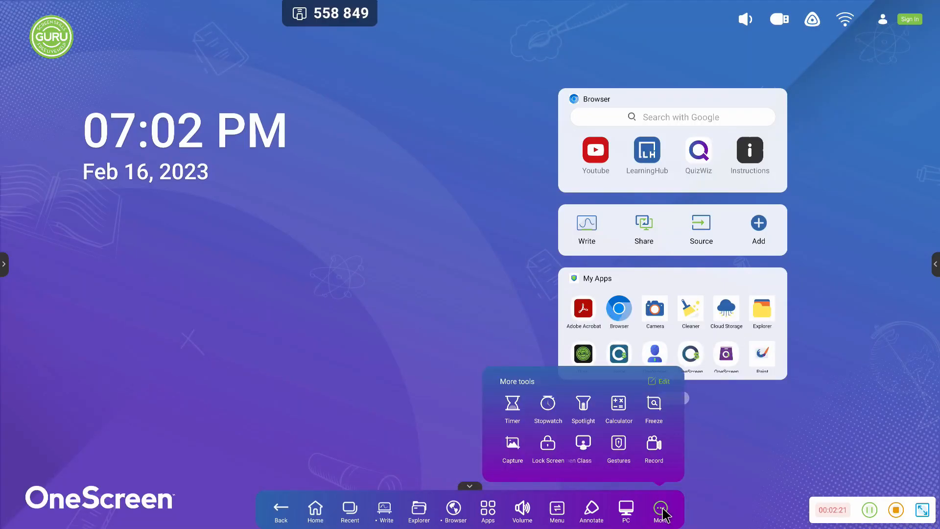
Freeze the Terms of Division video frame, magnify it, then zoom back out to the full slide
{"action": "left_click", "coordinate": [619, 405]}
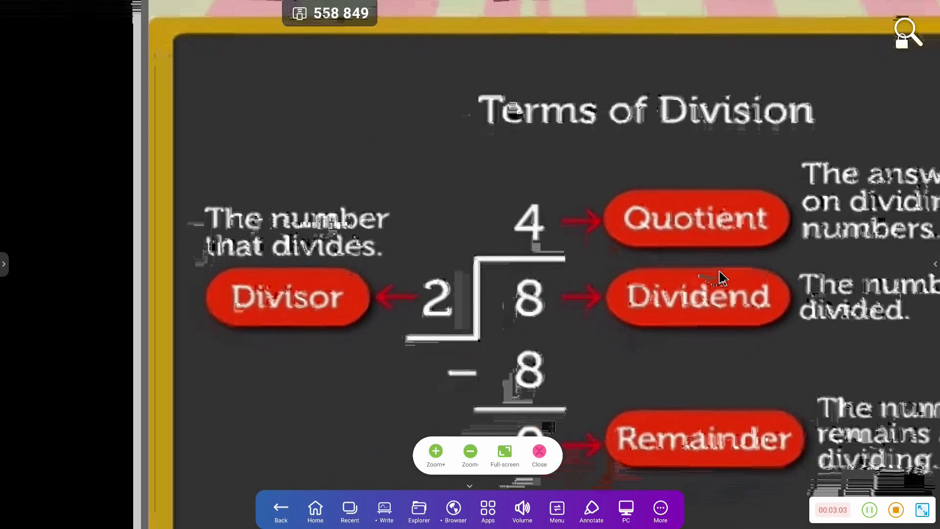
{"action": "left_click", "coordinate": [470, 451]}
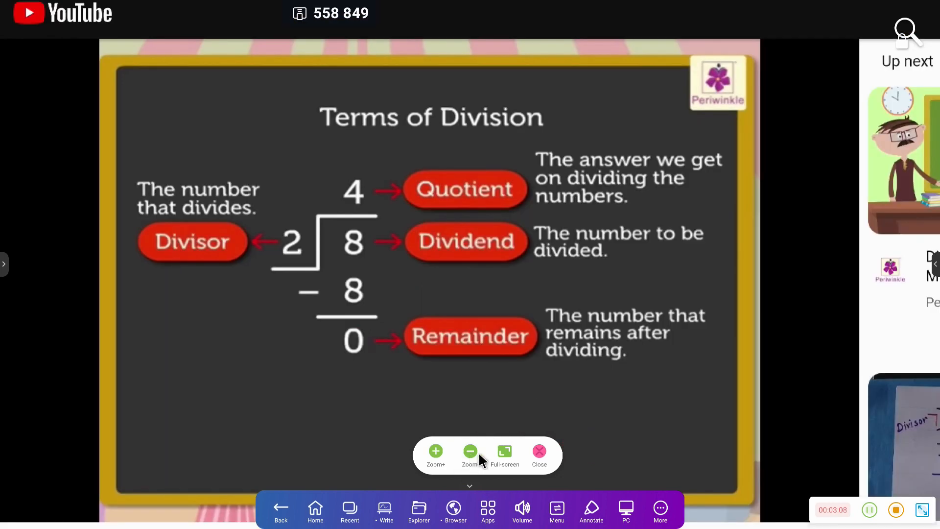